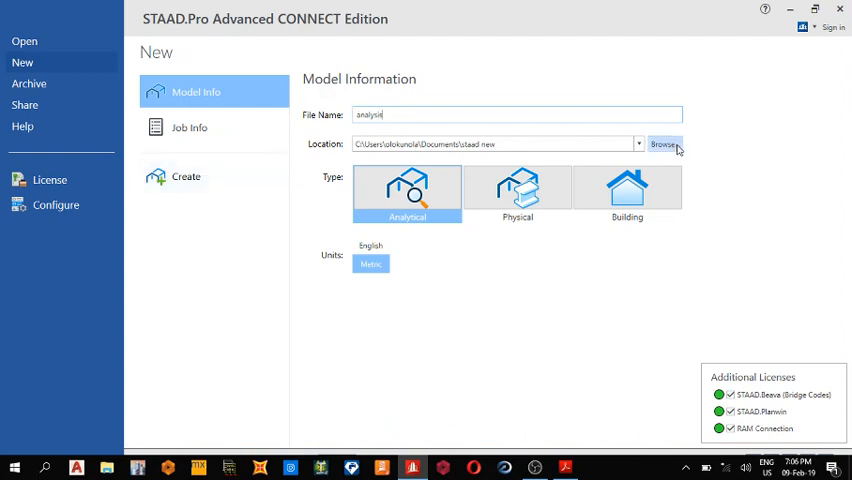
Create the new analytical metric model 'analysis' saved in the tutorial folder.
left_click(663, 144)
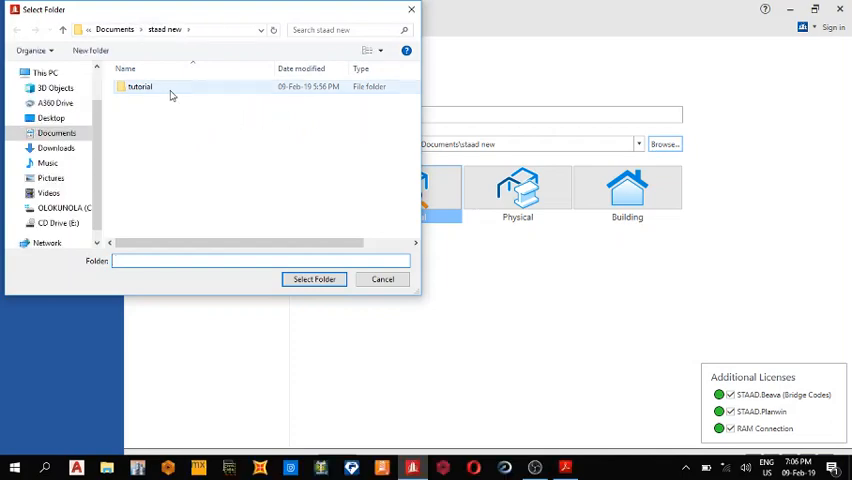
left_click(314, 279)
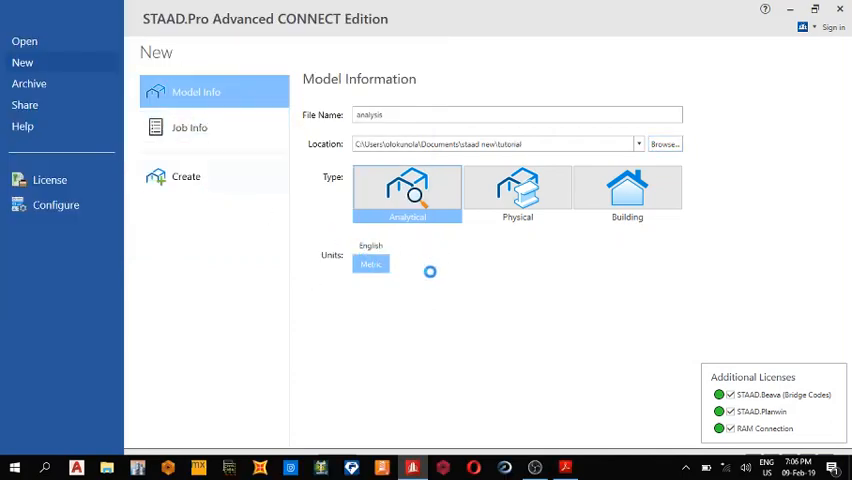
left_click(185, 176)
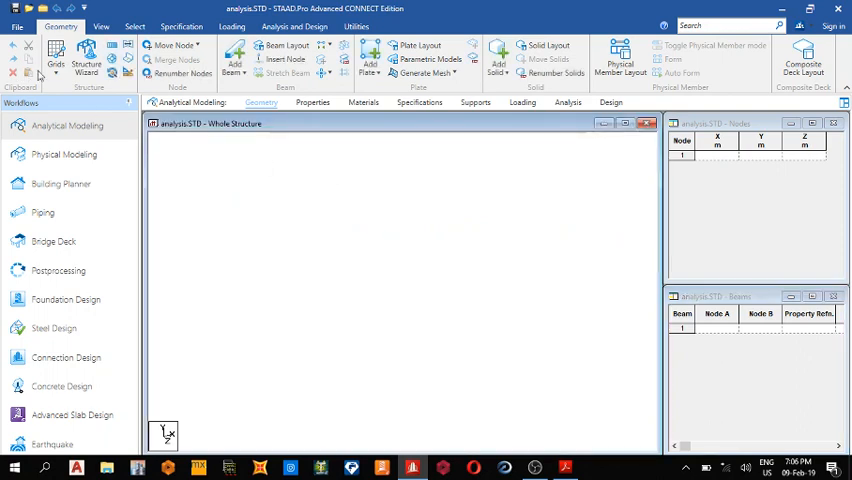
Add a node at the origin and translationally repeat it 15 m in Y and 9 m in X with linked beams.
left_click(56, 58)
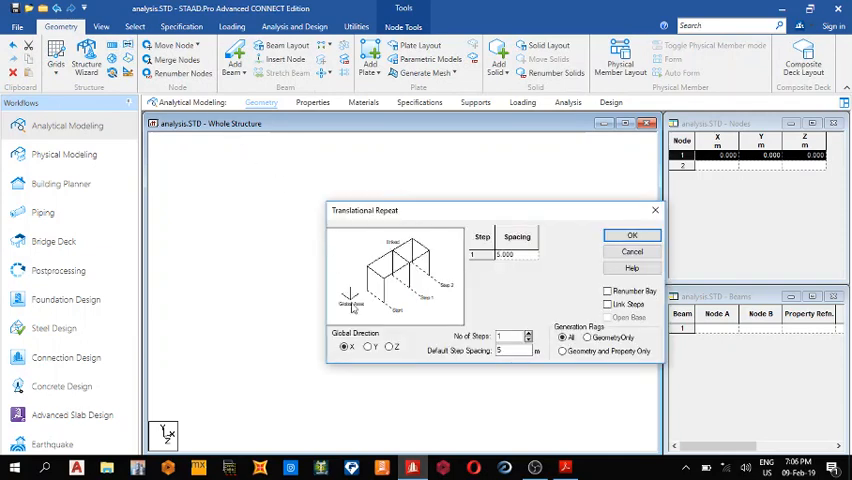
left_click(365, 347)
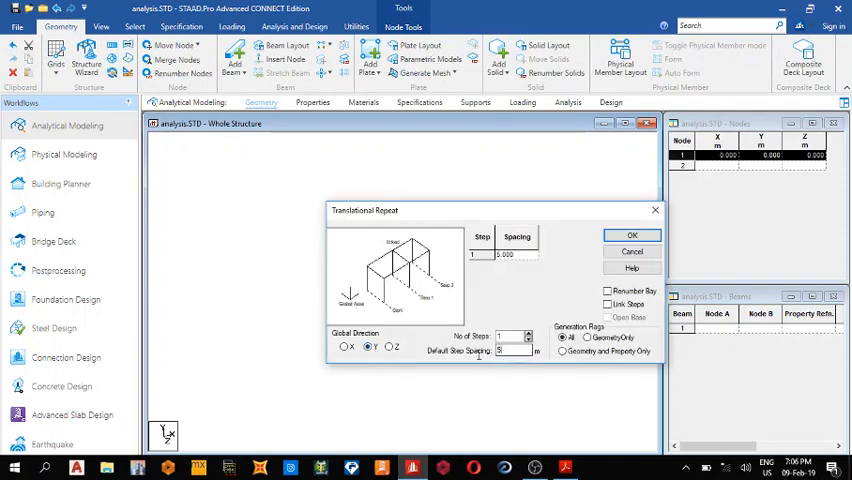
type("15")
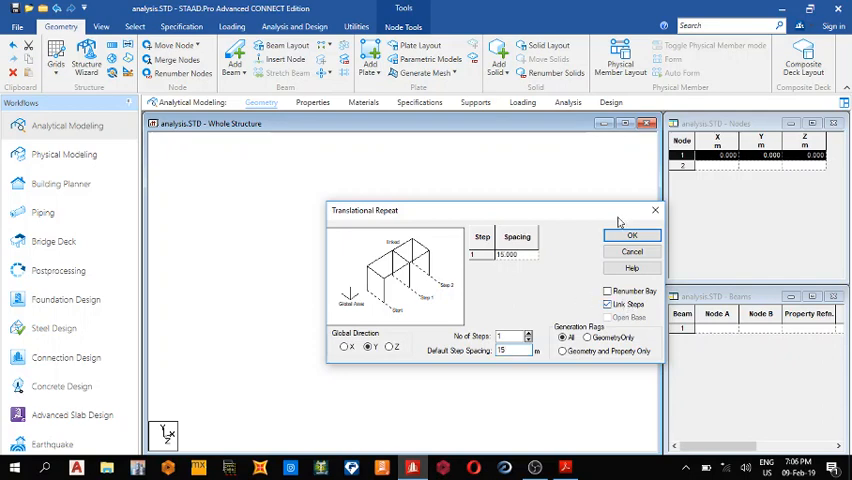
left_click(631, 235)
type("9")
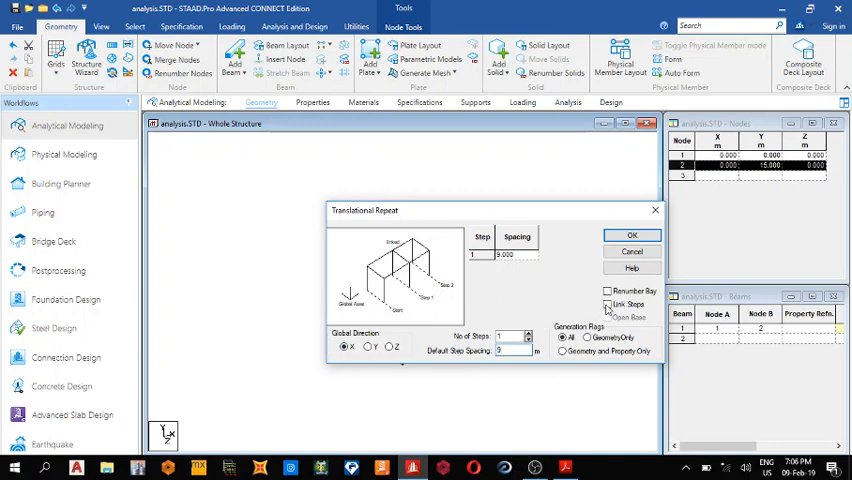
left_click(632, 235)
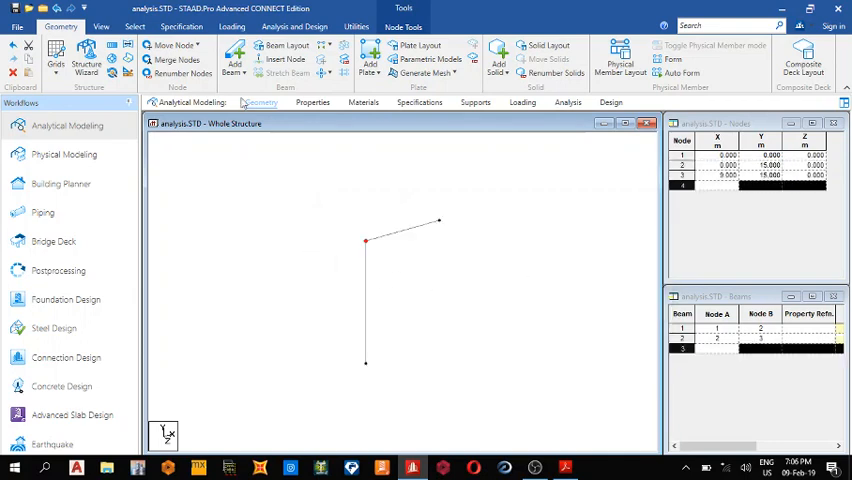
Switch to the Properties page to show the Properties - Whole Structure panel.
left_click(356, 27)
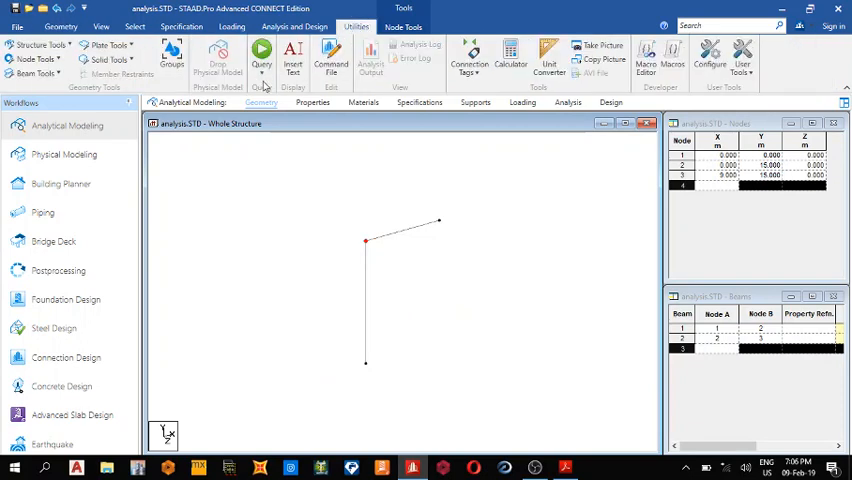
mouse_move(326, 291)
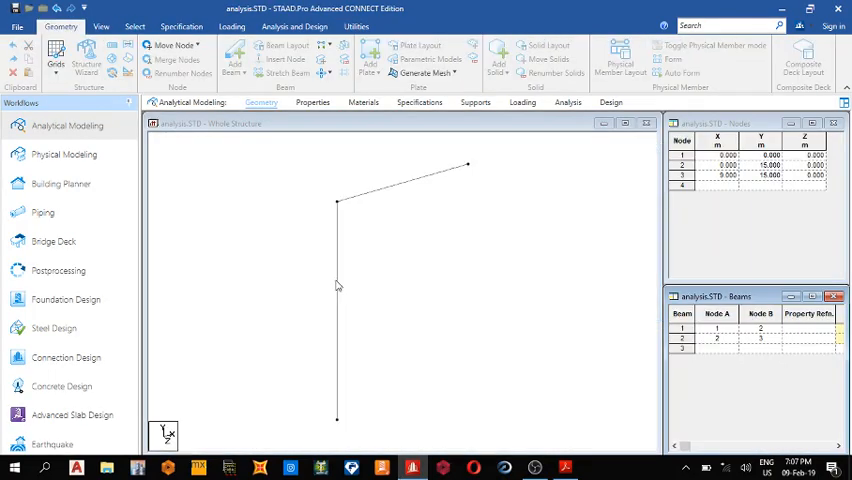
left_click(101, 26)
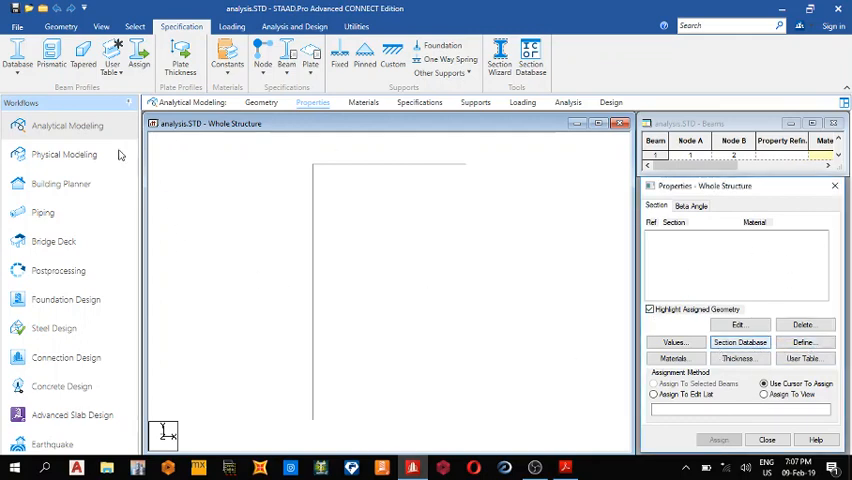
Add a steel channel section from the database and assign it to all members in view.
left_click(739, 342)
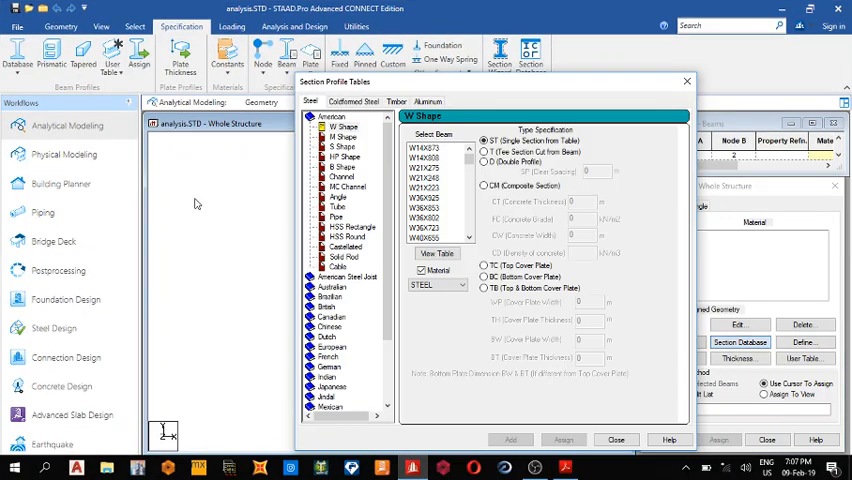
left_click(348, 187)
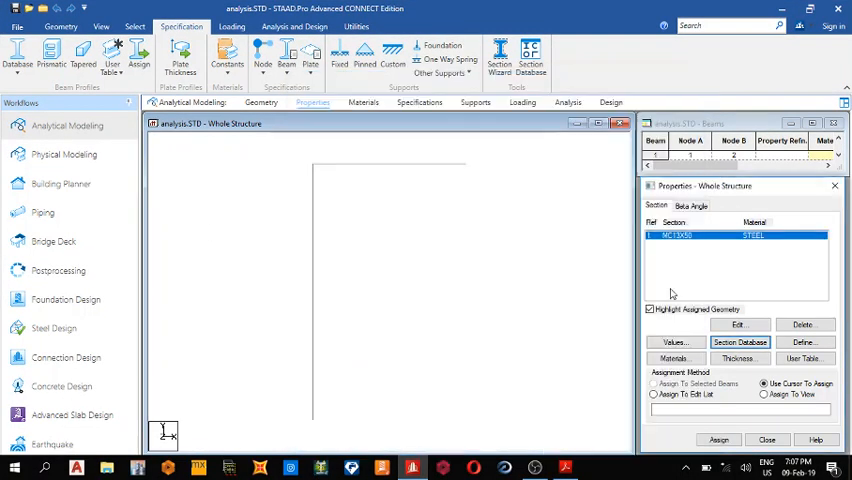
left_click(718, 440)
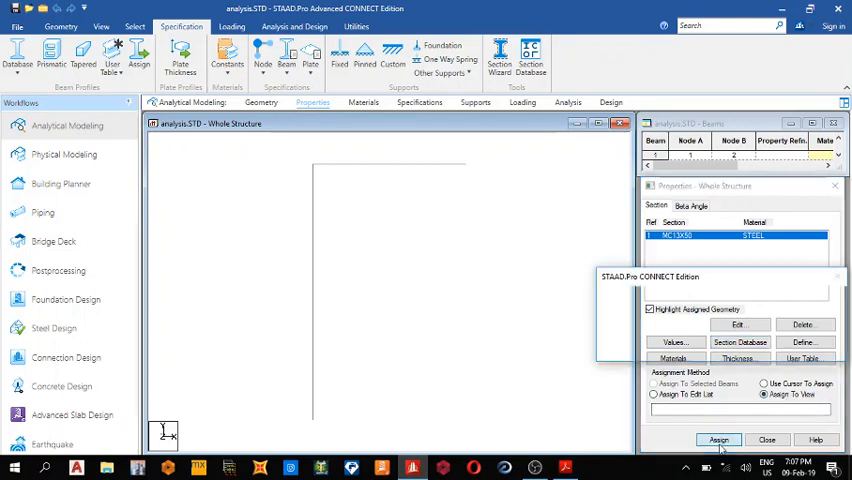
left_click(719, 440)
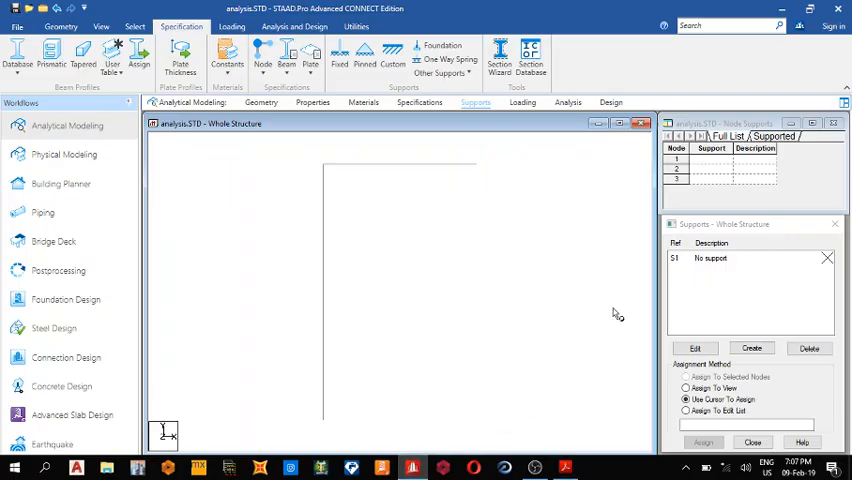
Create a fixed support and place it at the column base node.
left_click(751, 348)
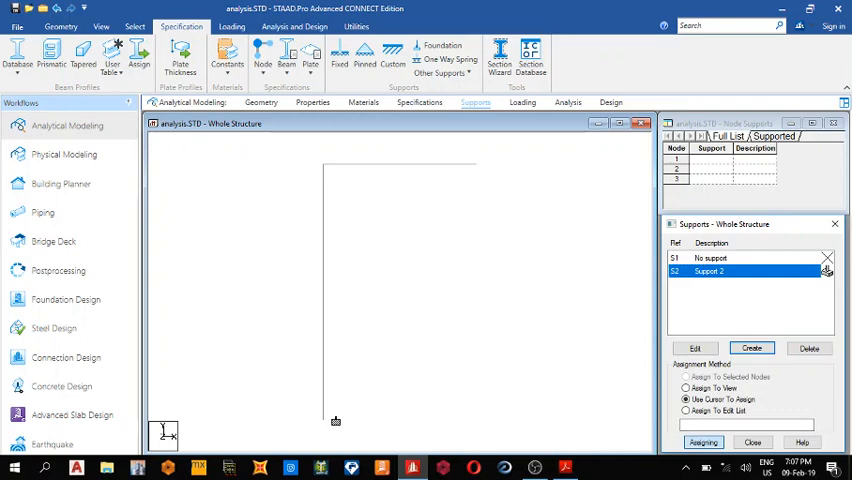
left_click(323, 424)
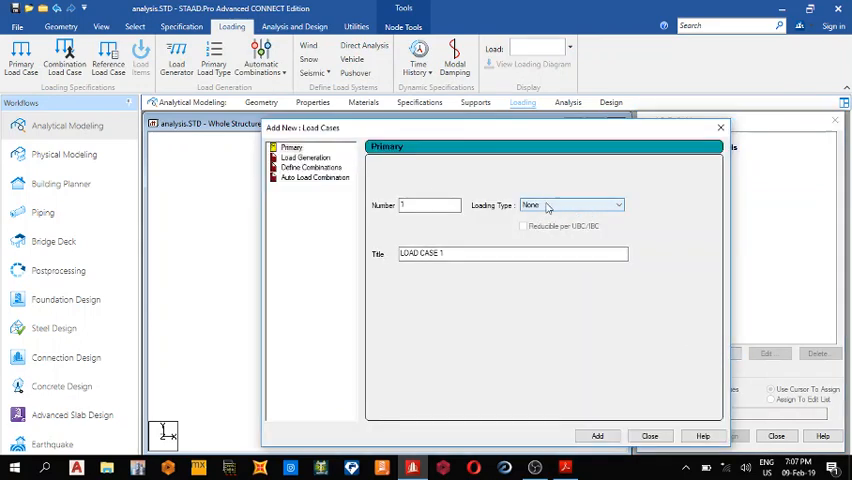
Add load case 1 with a 2 kN/m uniform member force acting in global X.
left_click(597, 435)
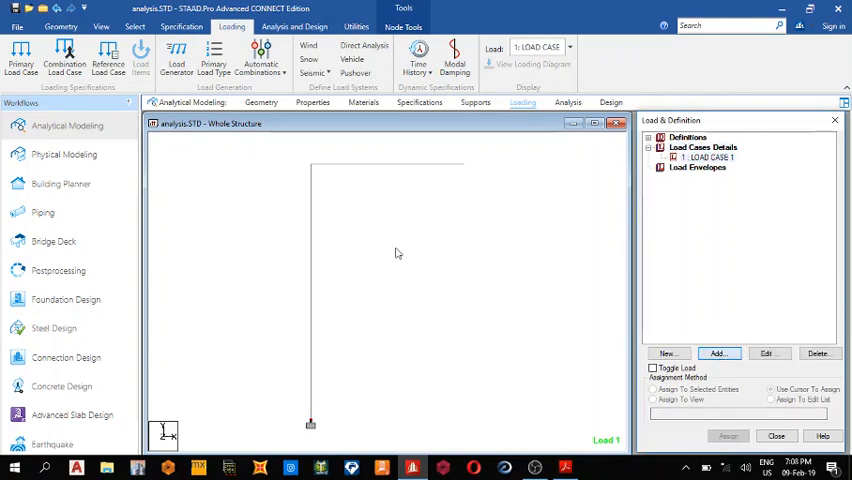
left_click(718, 353)
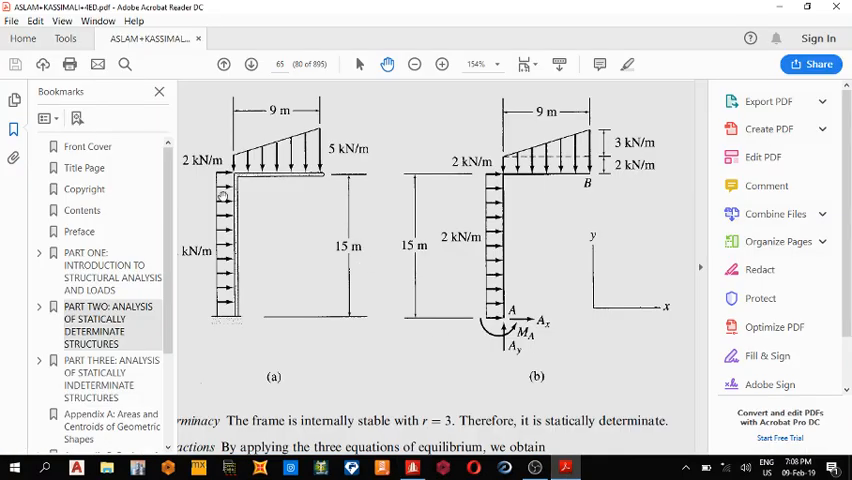
mouse_move(503, 214)
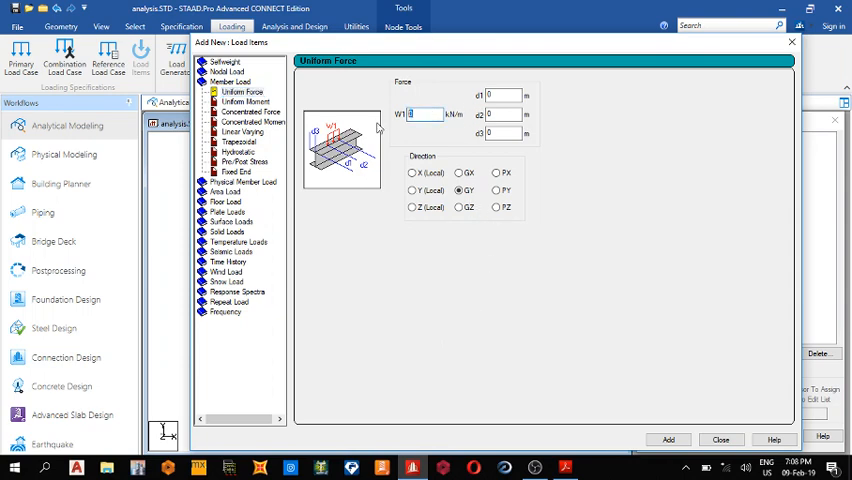
type("2")
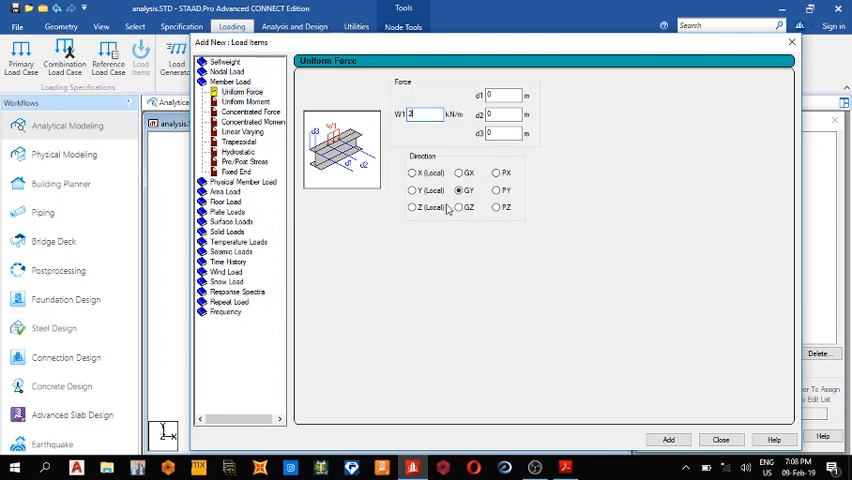
left_click(458, 172)
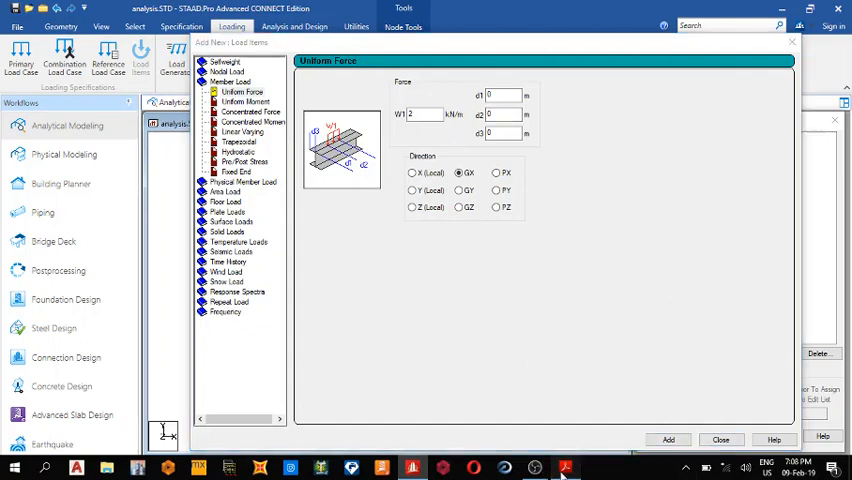
left_click(565, 467)
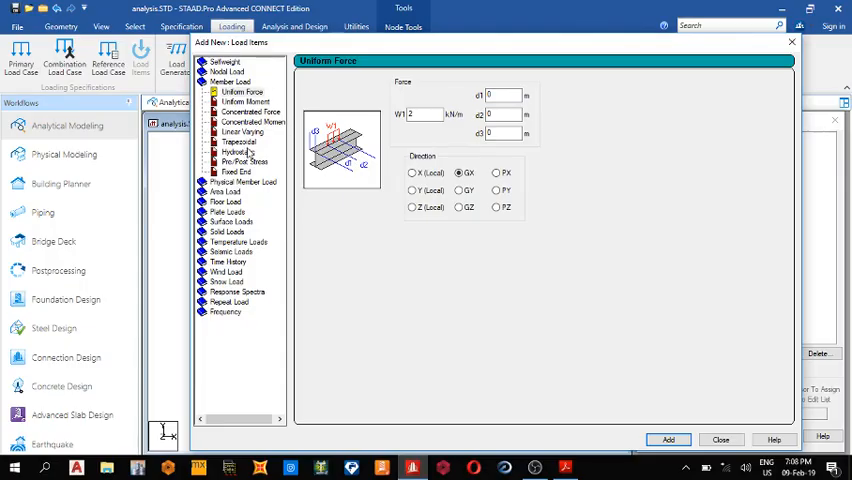
Add a linearly varying member load from -2 to -5 kN/m to the load case.
left_click(242, 131)
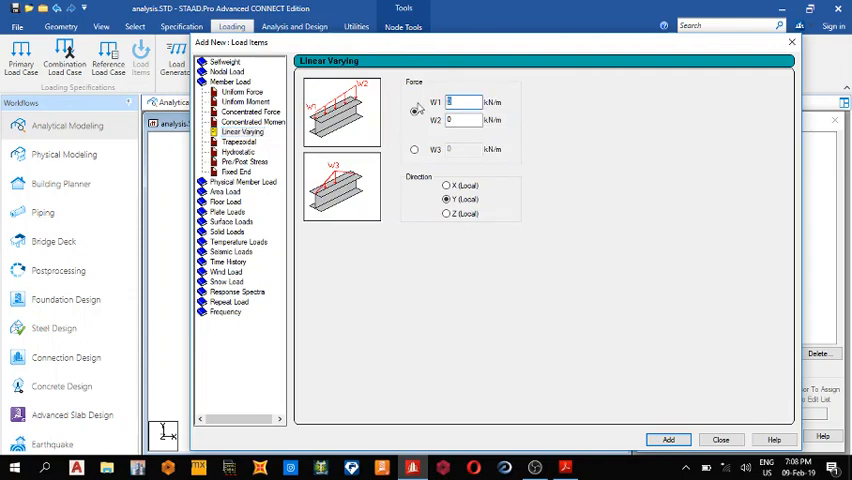
type("1")
left_click(464, 119)
type("-5")
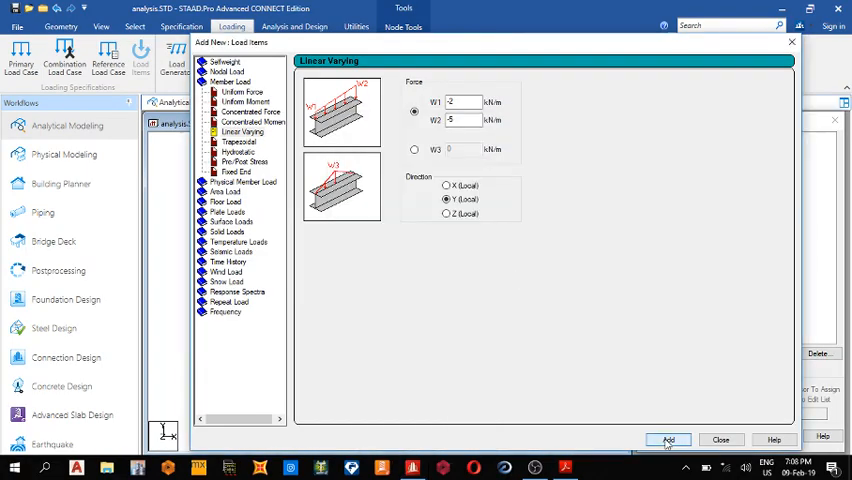
left_click(668, 440)
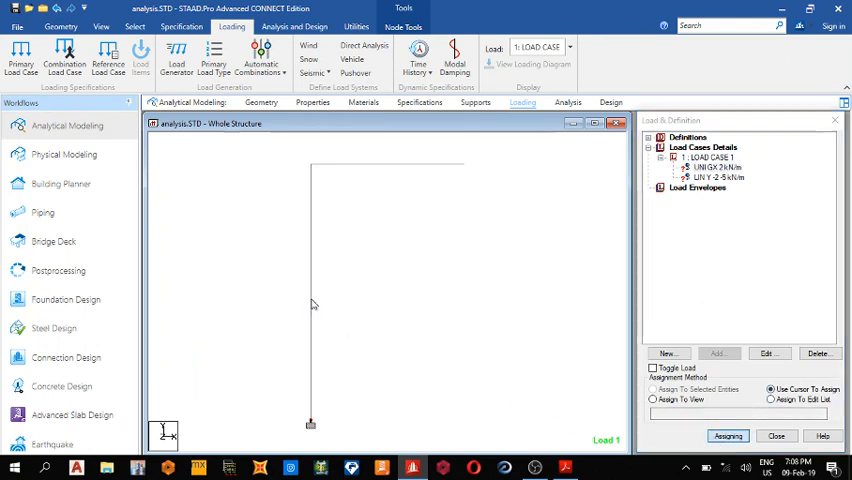
Assign the loads to the members, save, run the analysis and enter post-processing.
left_click(717, 177)
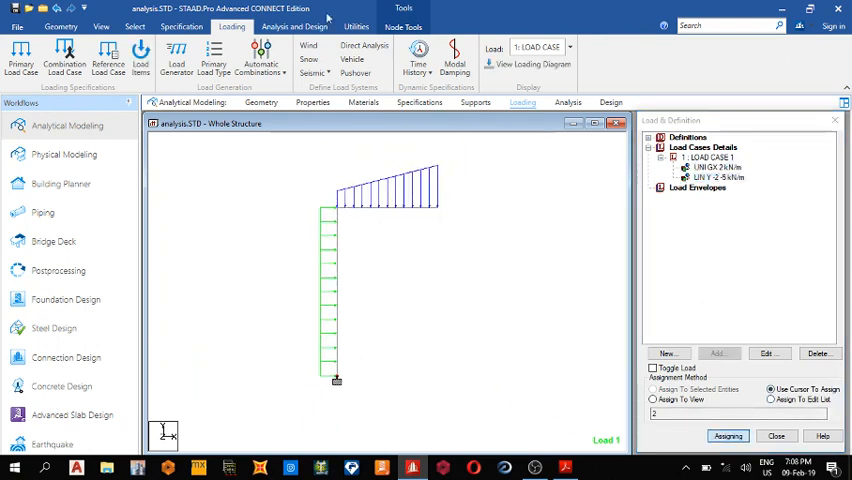
left_click(294, 27)
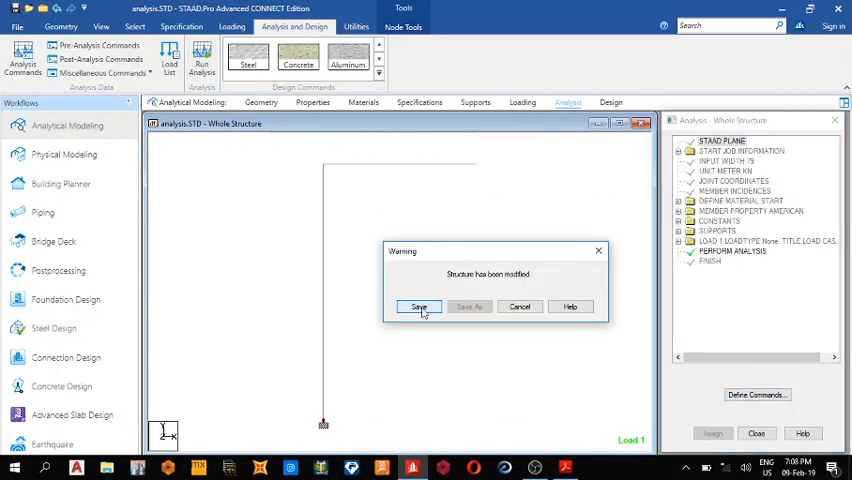
left_click(419, 306)
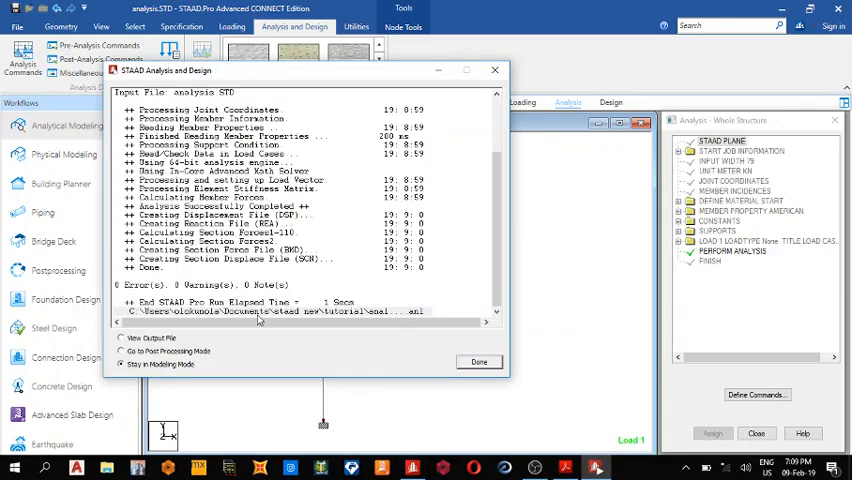
left_click(121, 351)
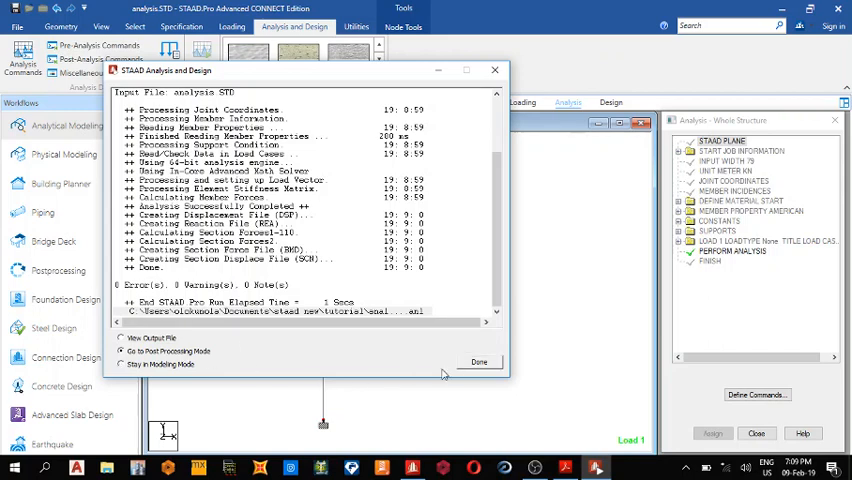
left_click(478, 362)
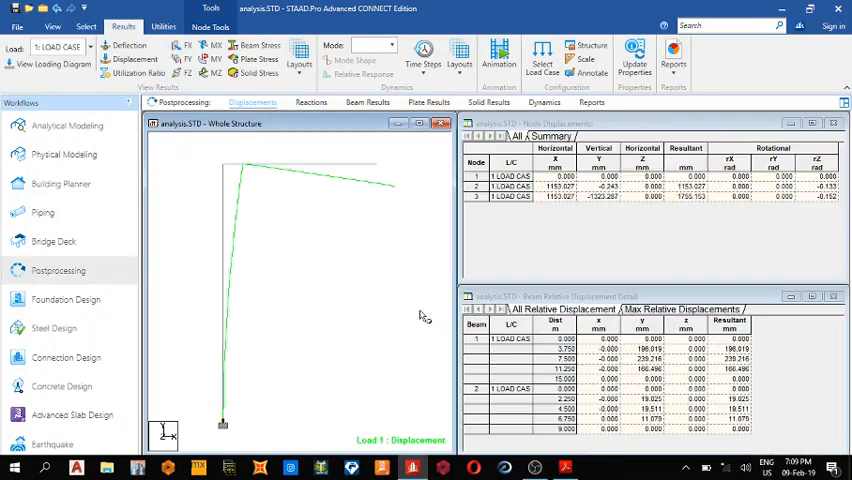
Display the Support Reactions table (30 kN, 31.5 kN, 387 kN·m) and switch to the textbook PDF.
left_click(311, 102)
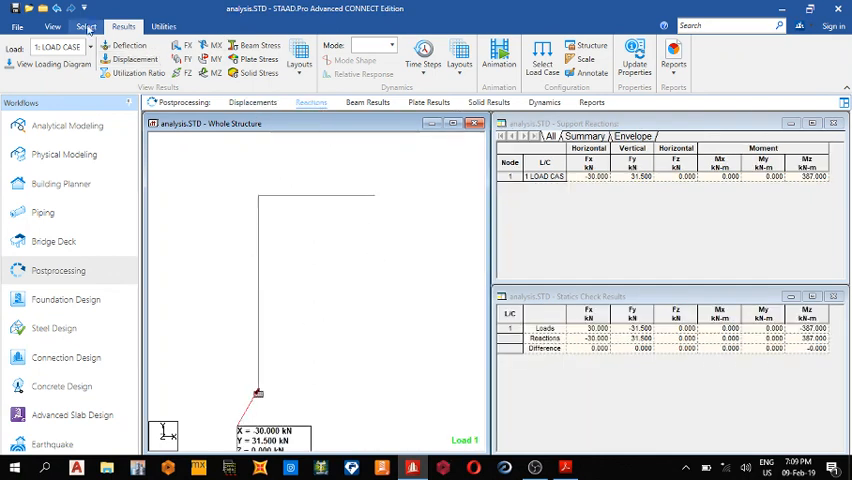
left_click(85, 26)
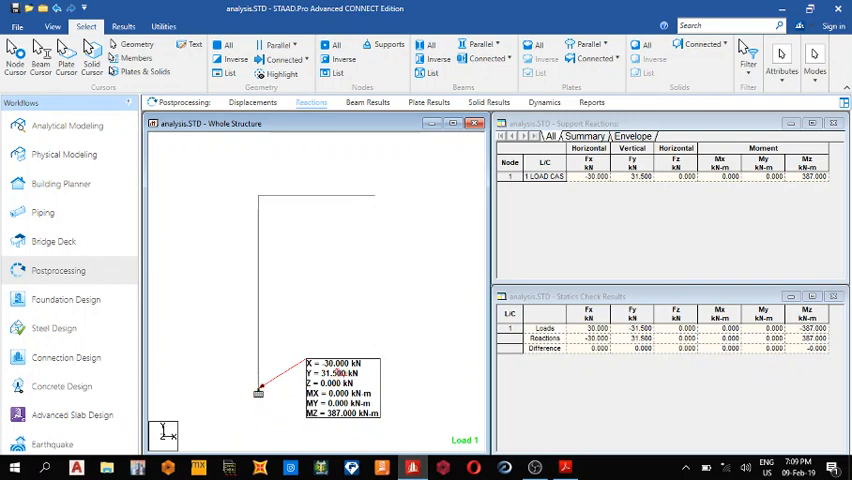
left_click(565, 467)
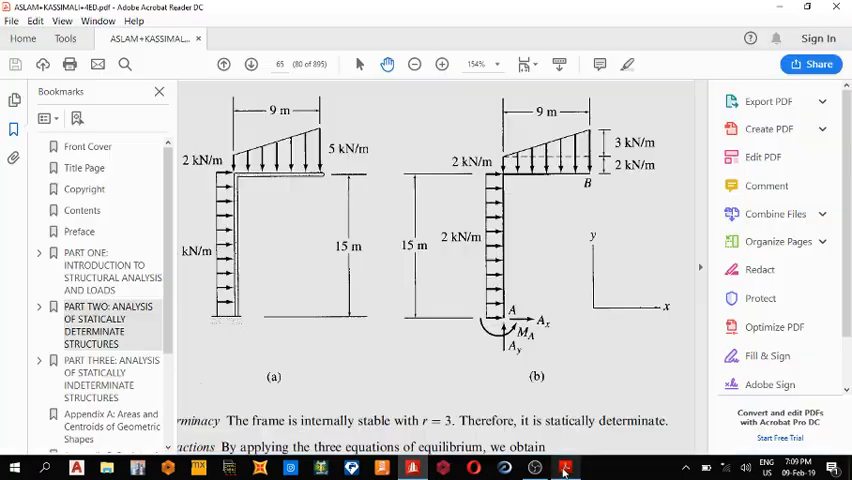
Scroll the PDF to the textbook solution Ax = 30 kN, Ay = 31.5 kN, MA = 387 kN·m.
scroll("down", 3)
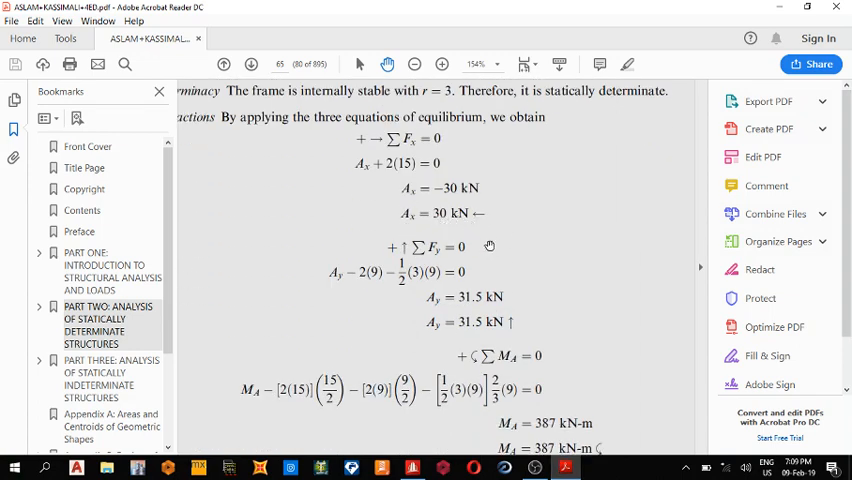
mouse_move(531, 334)
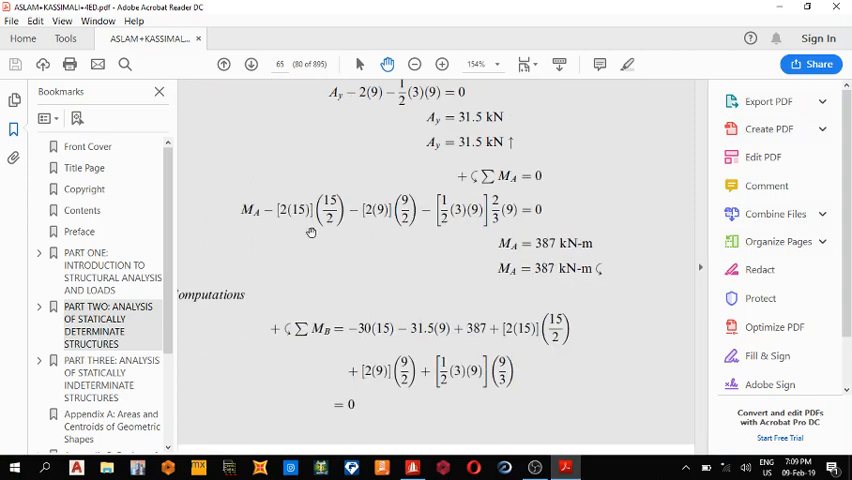
mouse_move(353, 251)
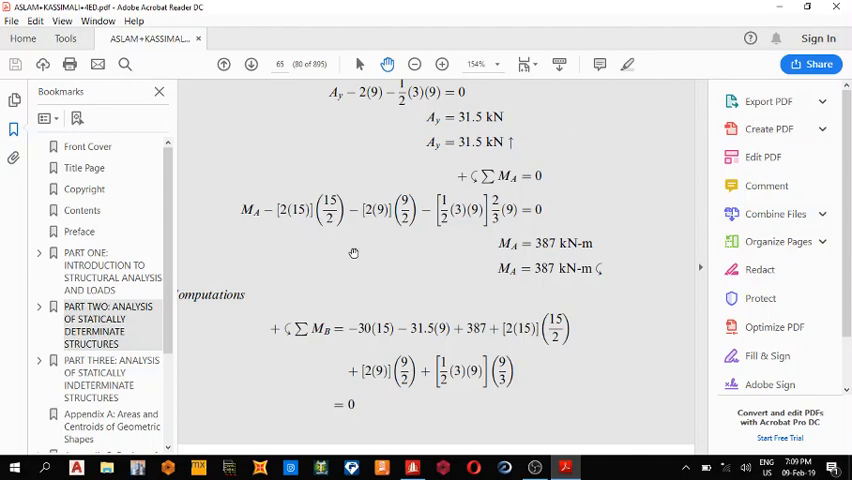
mouse_move(539, 438)
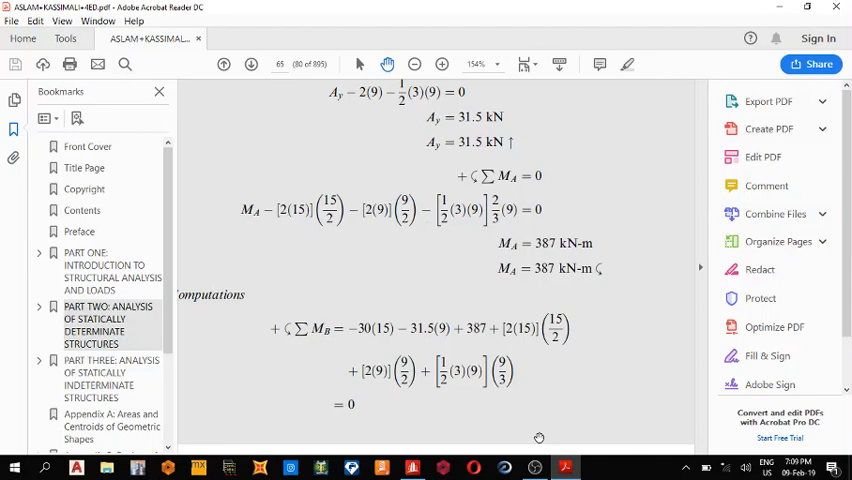